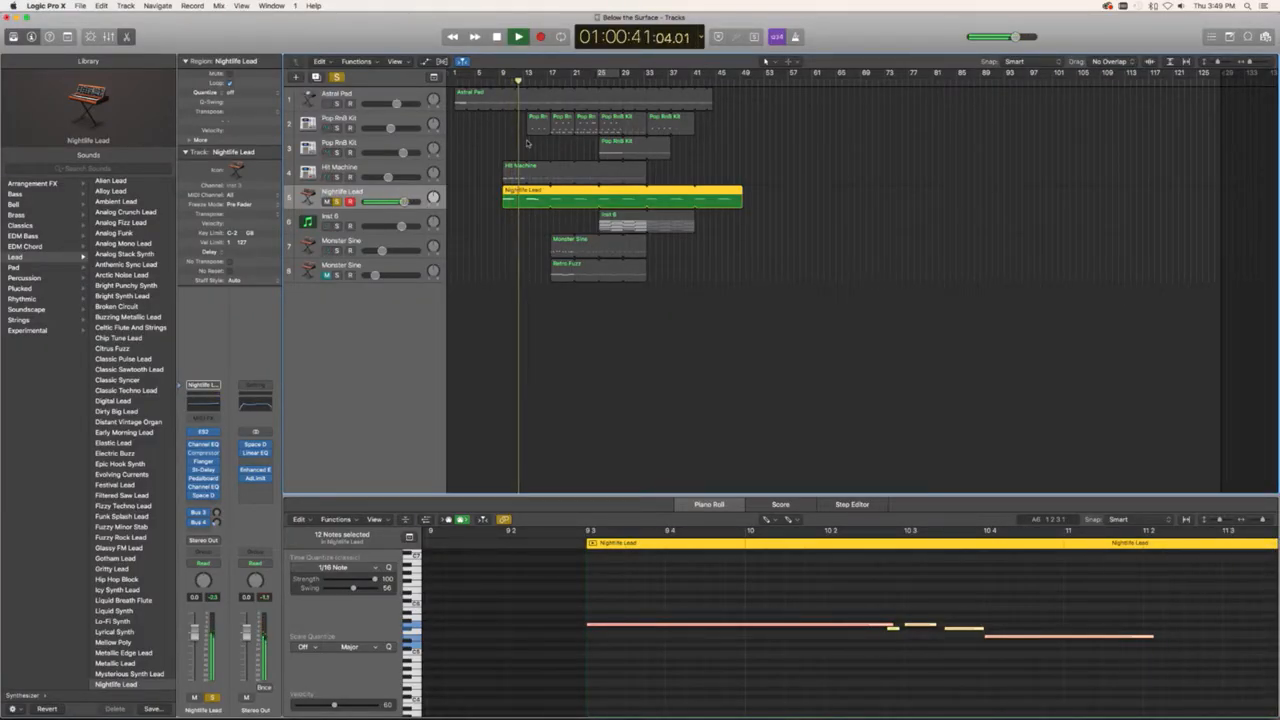
# Select the drum machine track's region so the Piano Roll shows its notes instead of the lead's
pyautogui.click(516, 36)
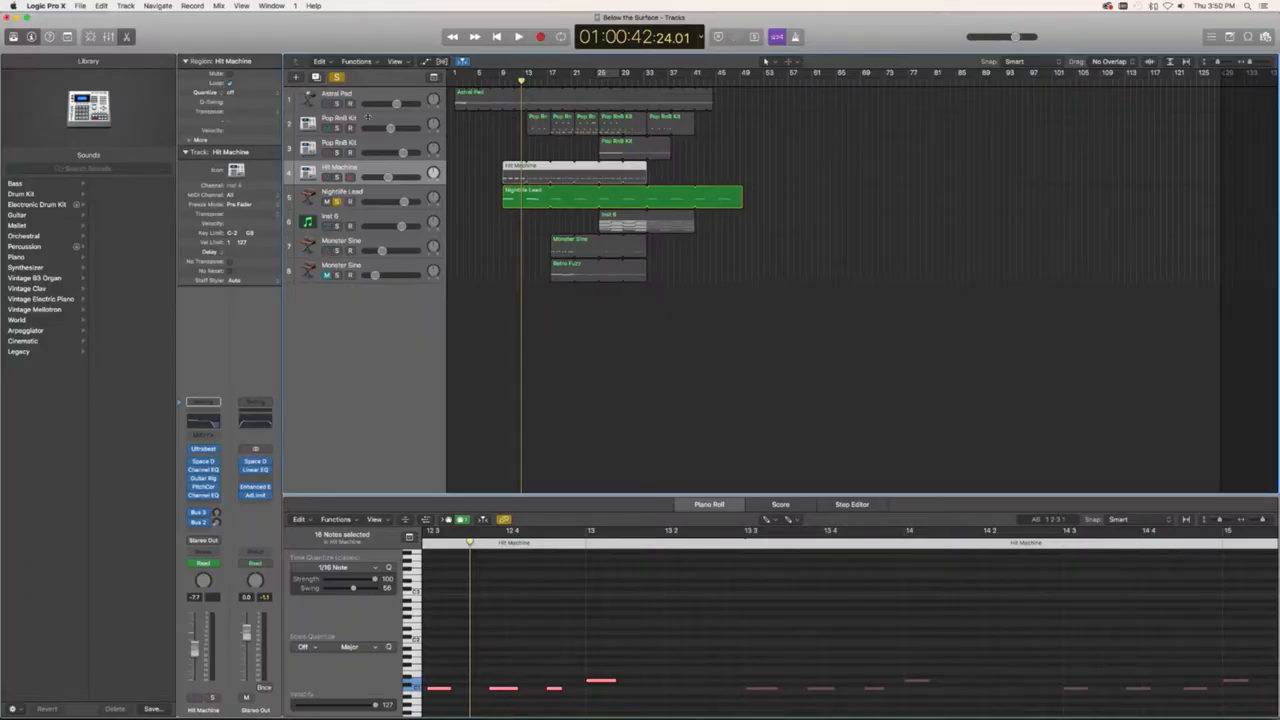
pyautogui.click(324, 176)
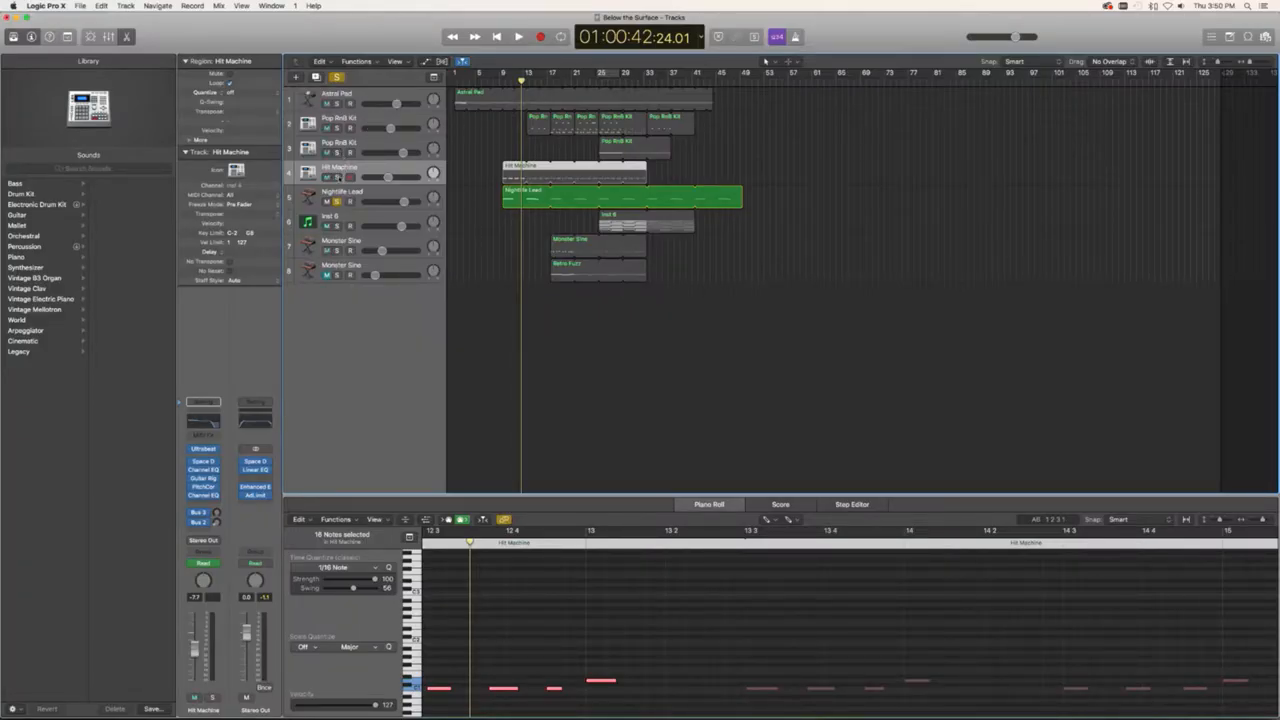
pyautogui.click(572, 172)
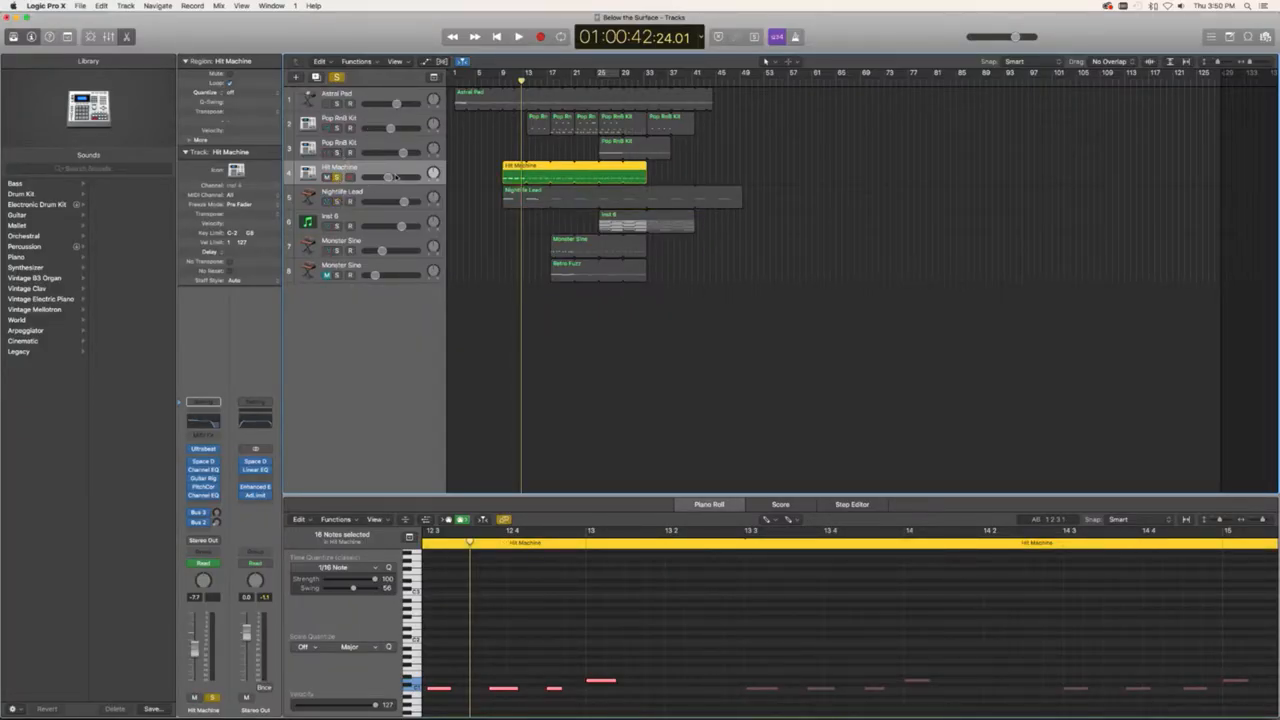